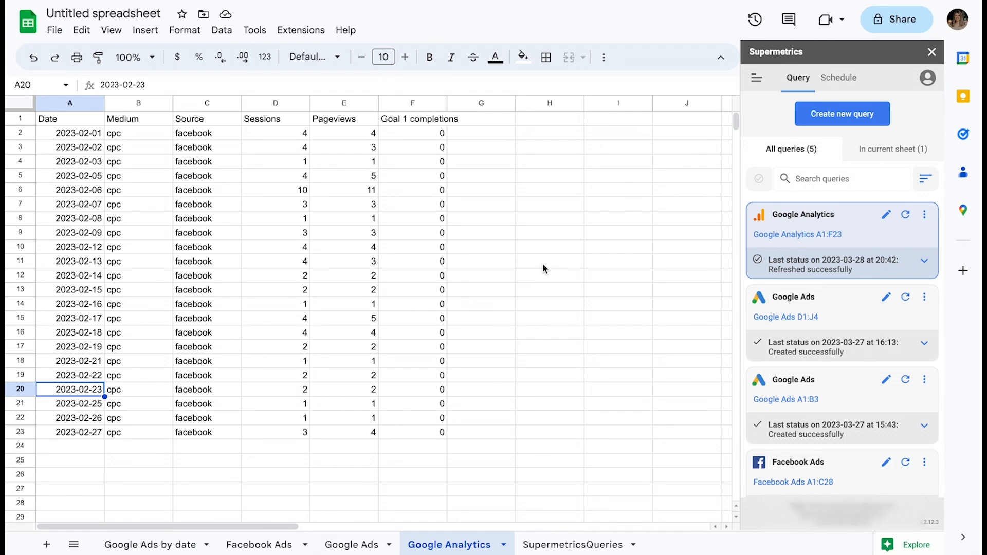
mouse_move(863, 259)
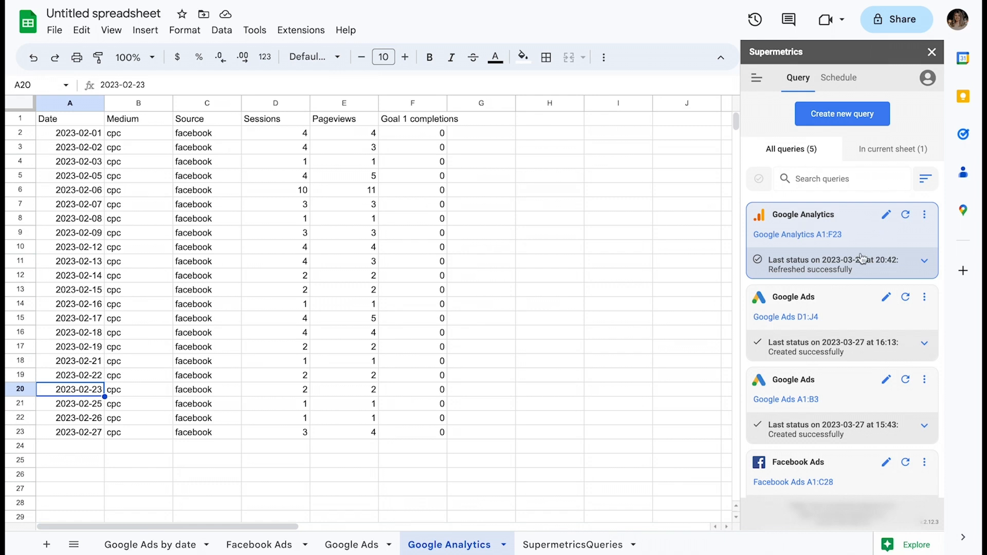
Delete the last four data rows, then refresh the Google Analytics query to restore 2023-02-23 through 2023-02-27.
click(925, 261)
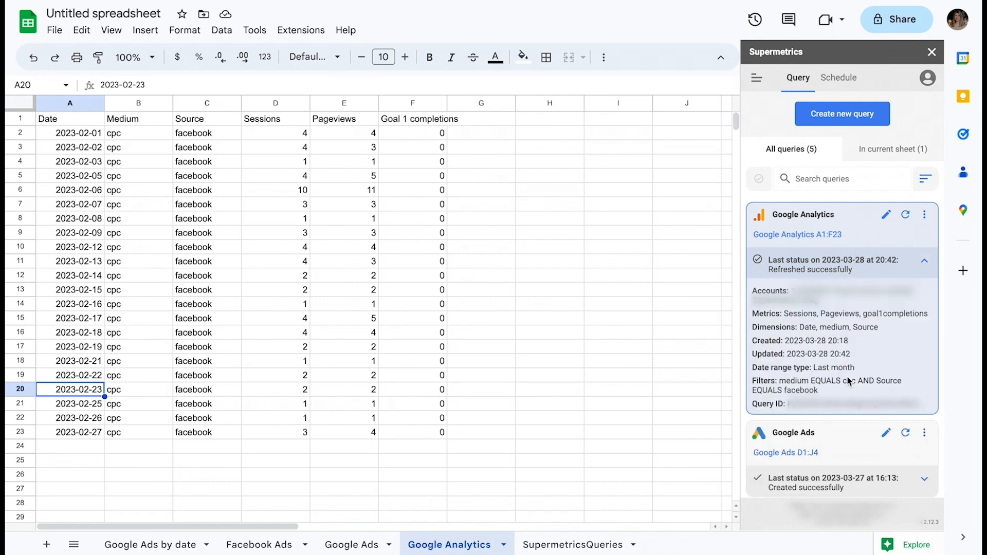
mouse_move(838, 384)
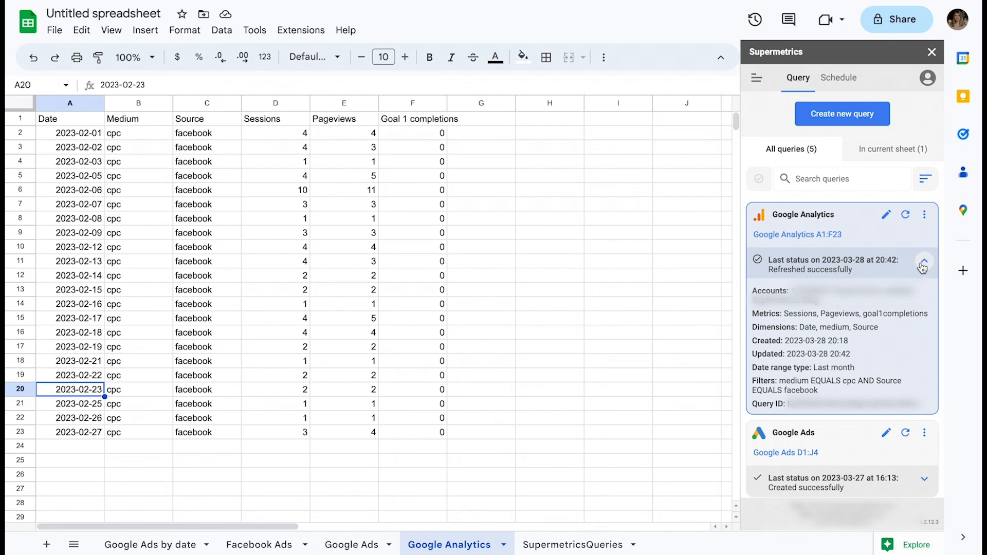
click(924, 264)
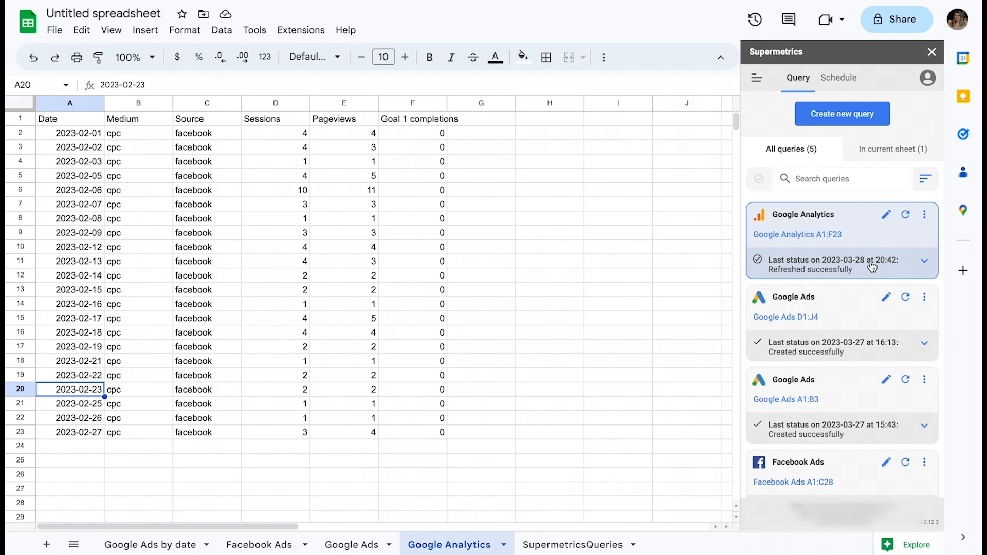
mouse_move(16, 404)
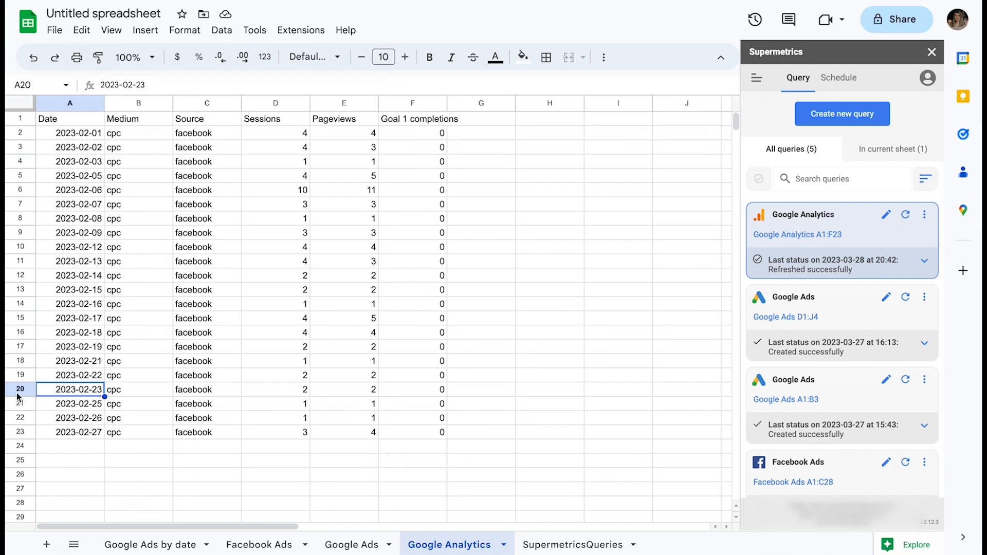
drag(19, 390, 19, 432)
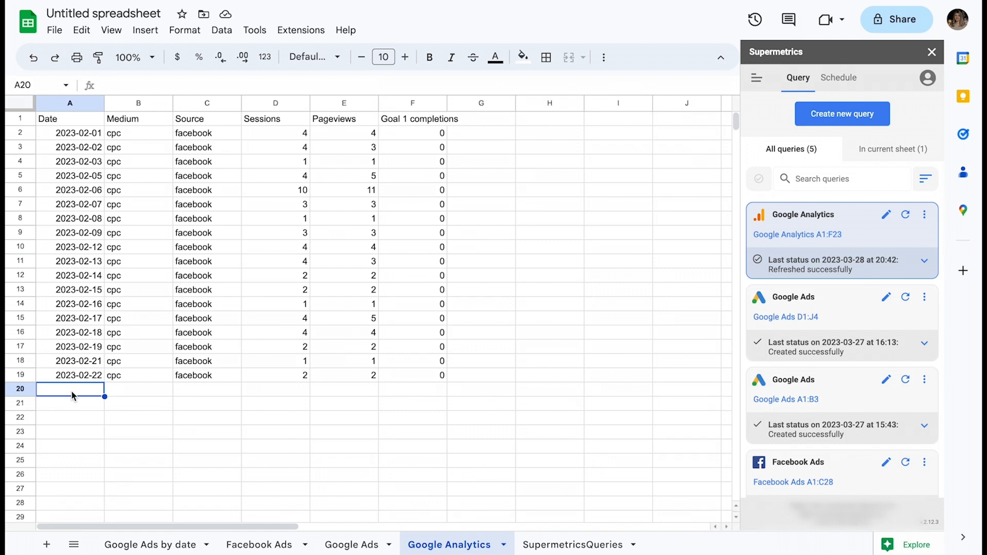
mouse_move(336, 256)
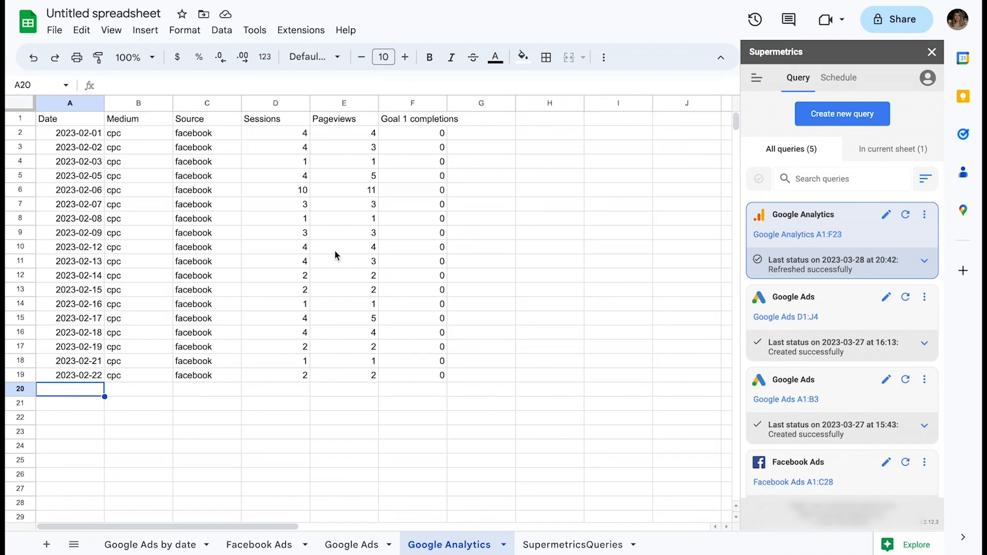
mouse_move(330, 248)
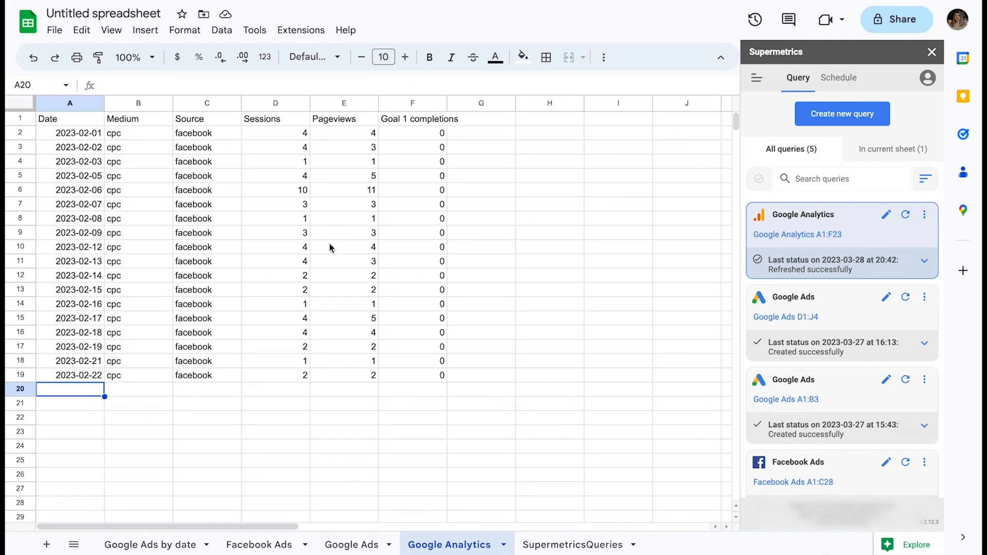
mouse_move(852, 230)
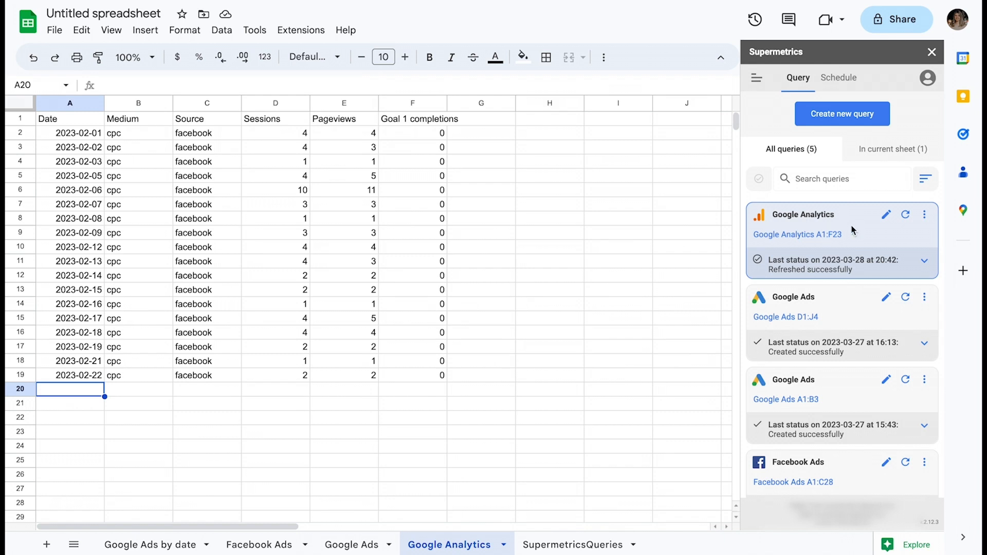
click(905, 214)
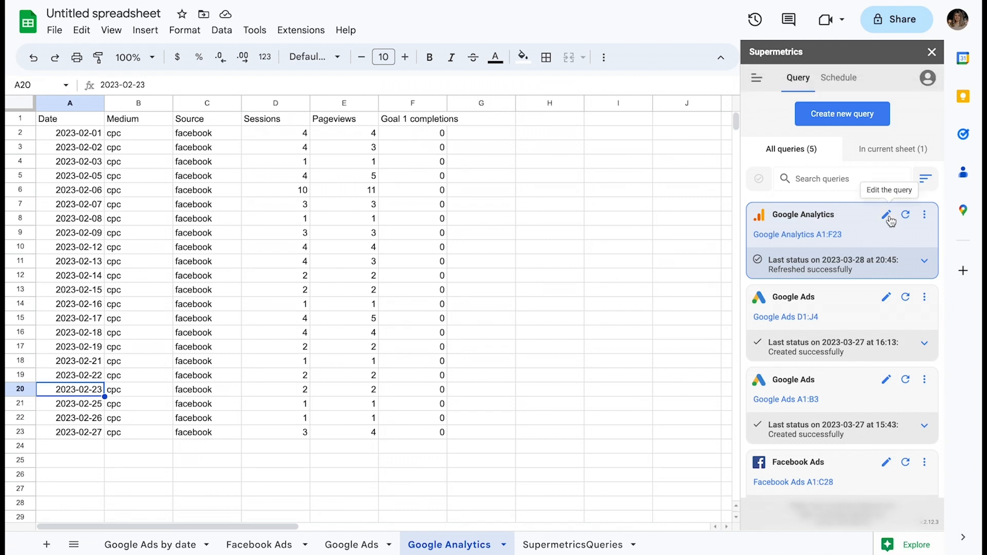
click(887, 215)
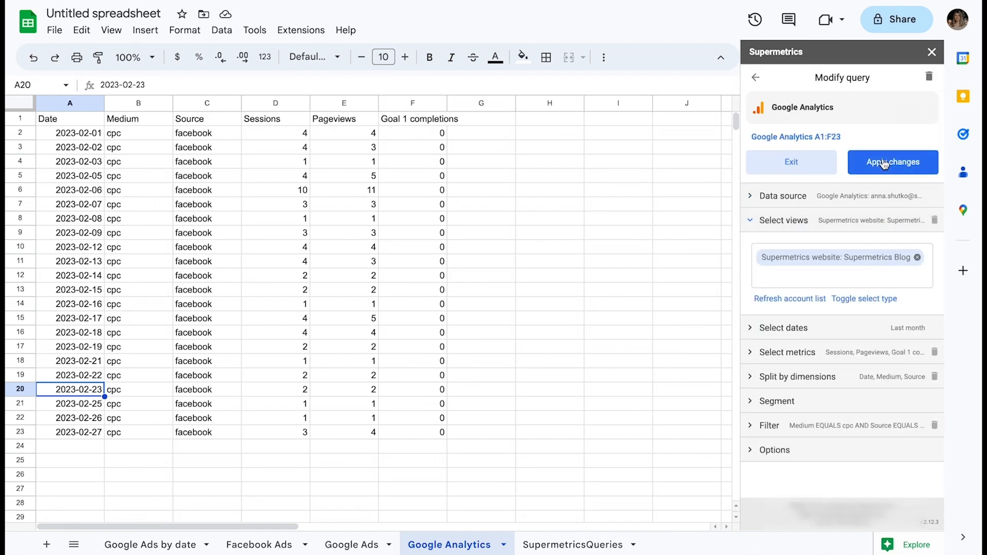
click(893, 162)
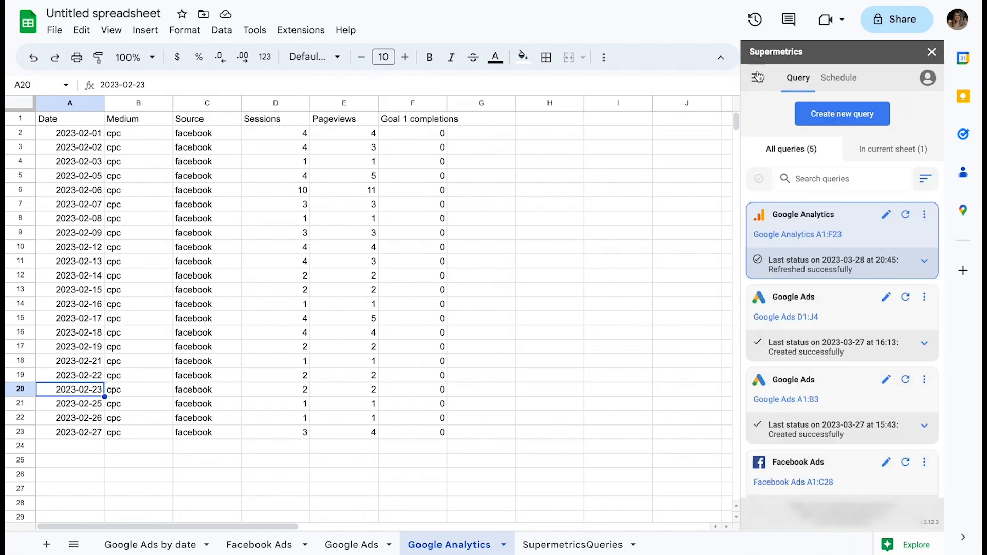
click(577, 544)
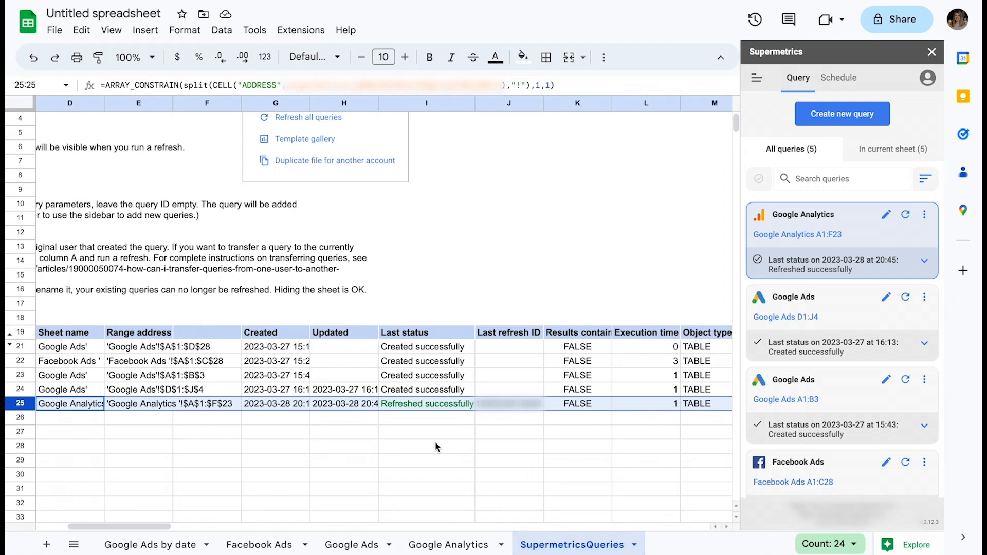
mouse_move(443, 489)
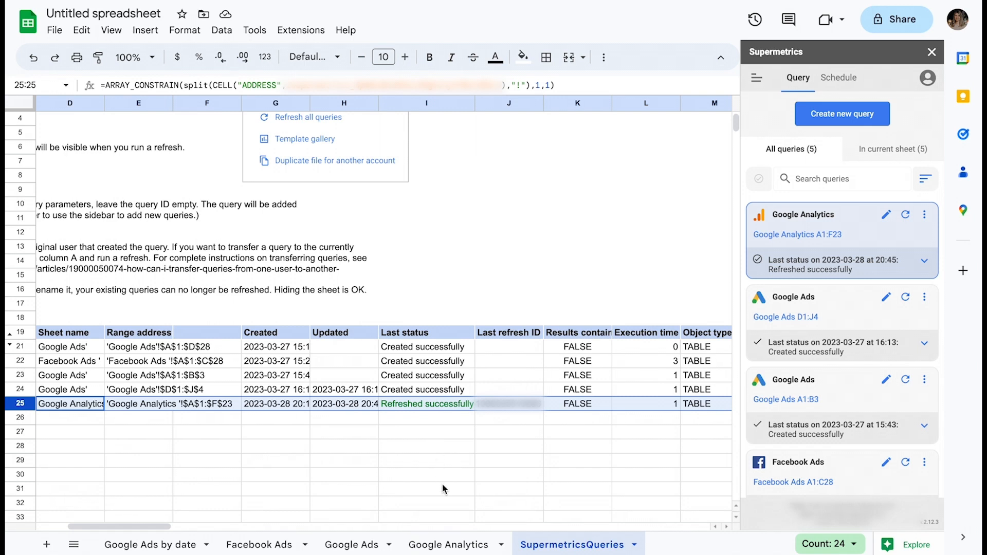
mouse_move(436, 537)
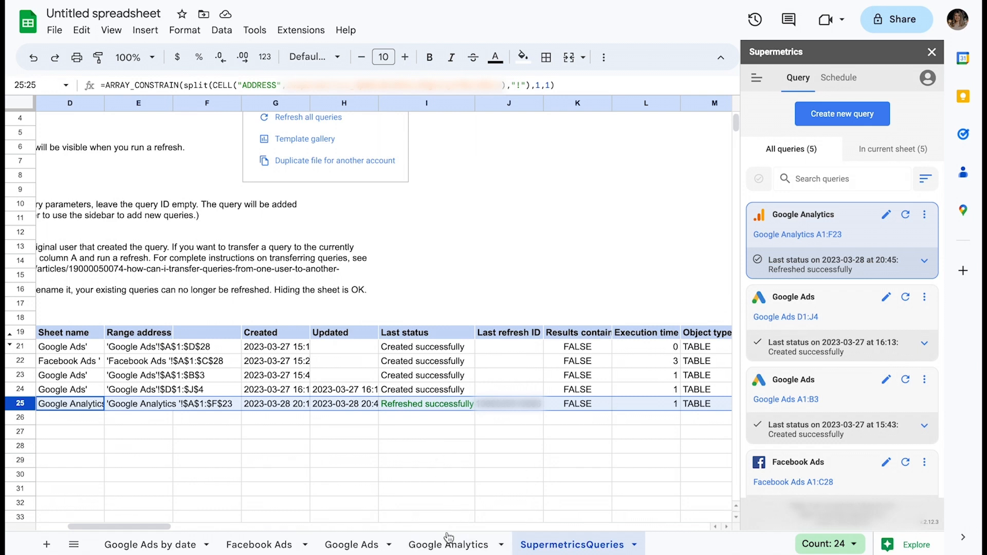
click(450, 544)
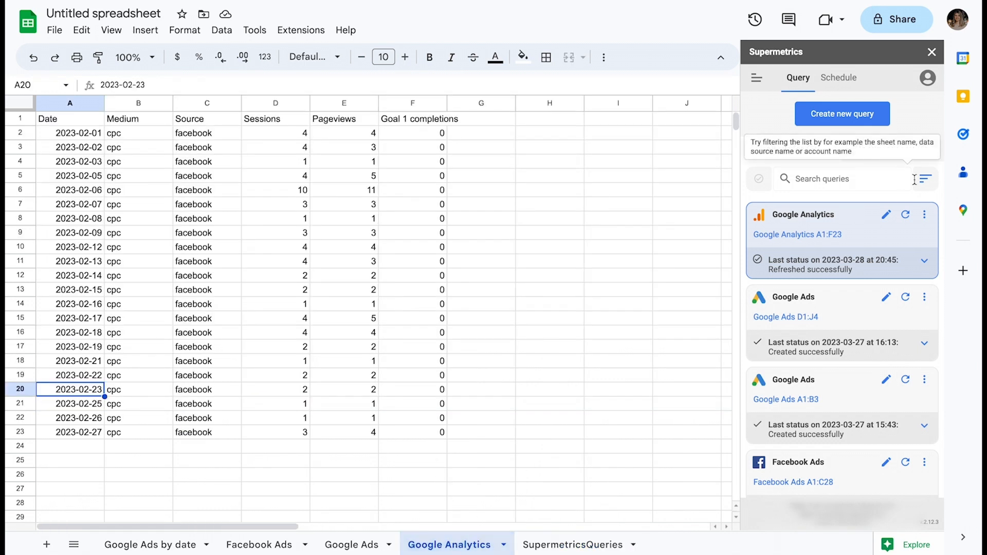
Open the Google Analytics query's more-actions menu to show its keep-data or remove-data deletion choices.
click(924, 214)
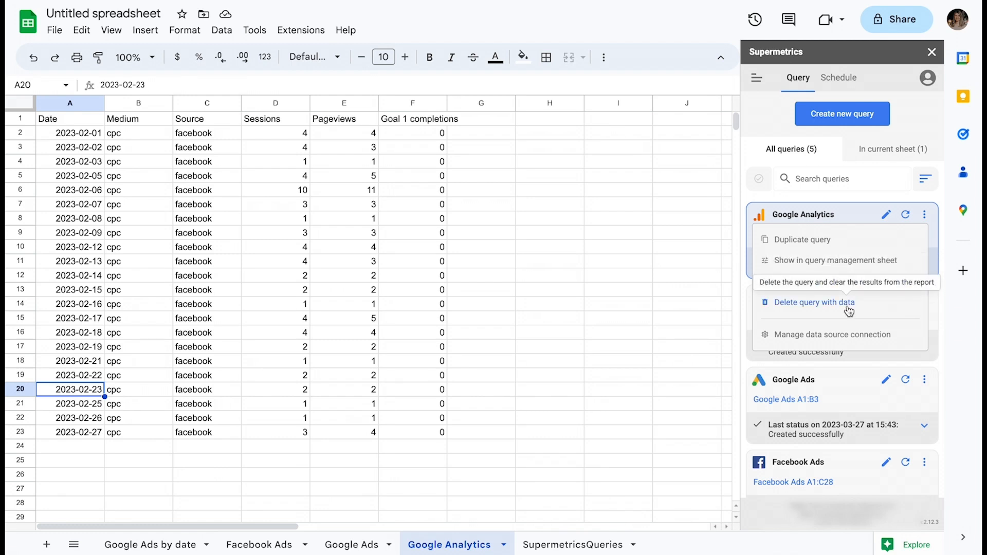
mouse_move(935, 295)
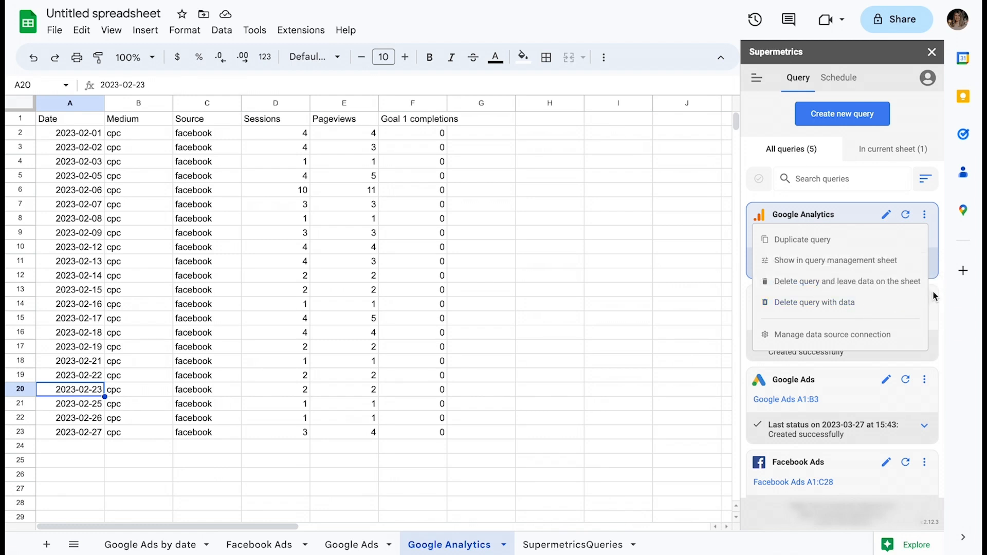
mouse_move(936, 288)
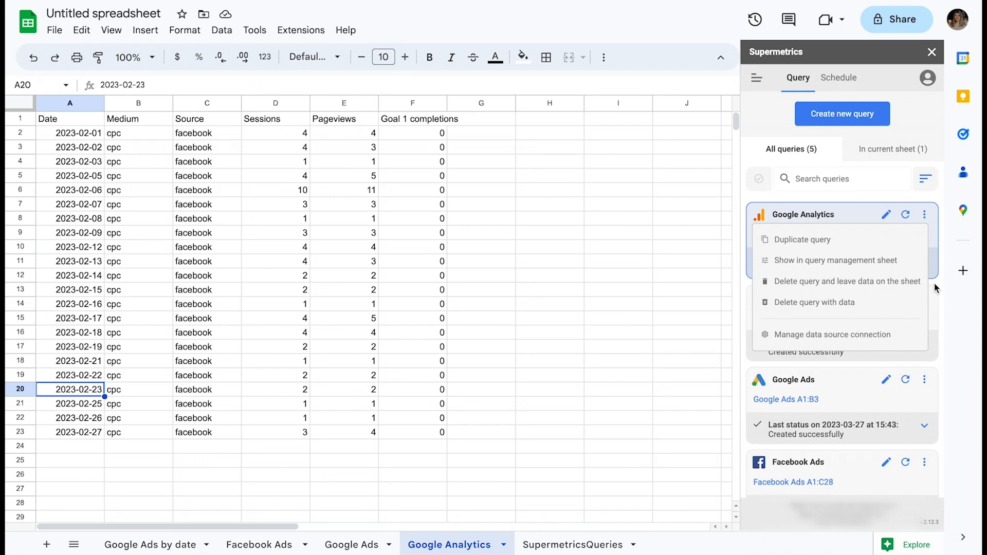
mouse_move(470, 406)
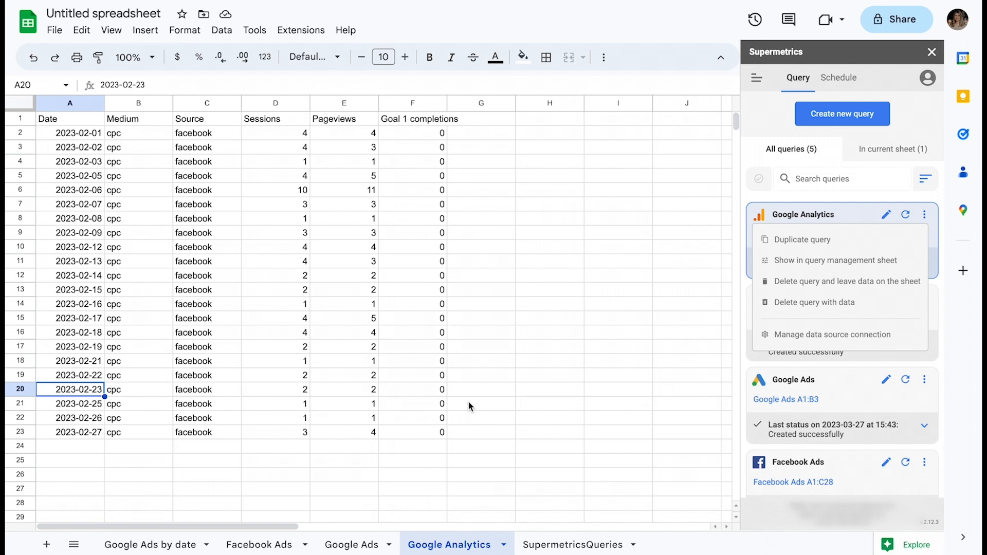
click(481, 390)
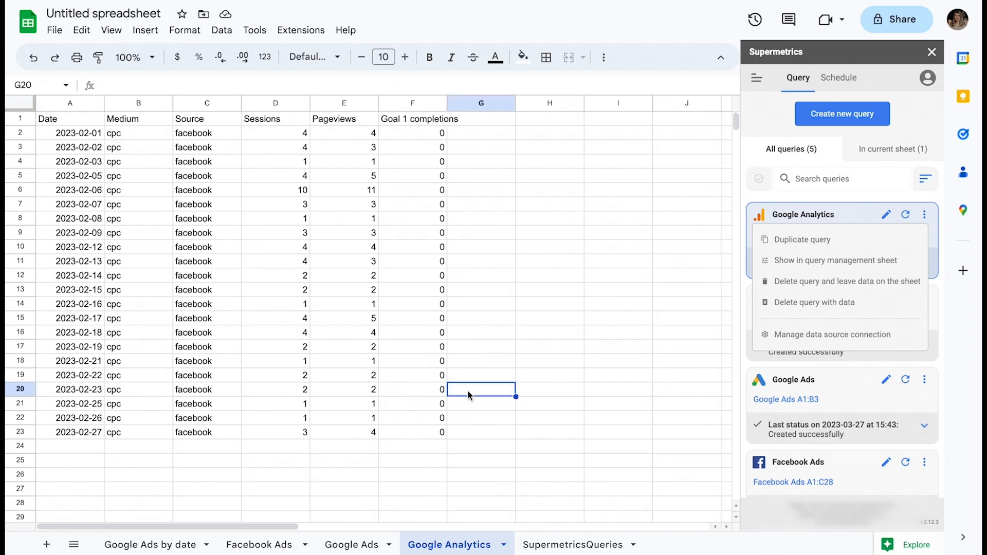
mouse_move(943, 225)
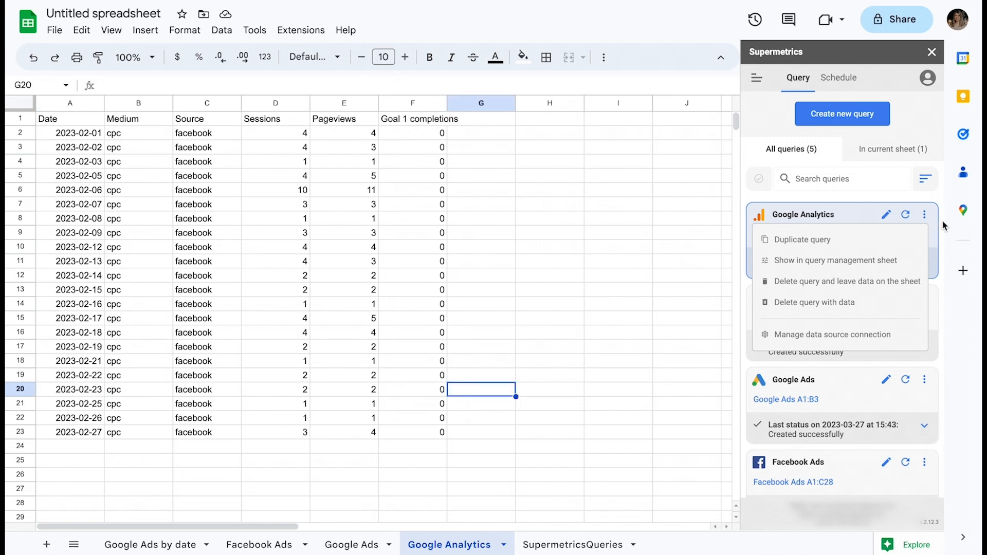
mouse_move(938, 203)
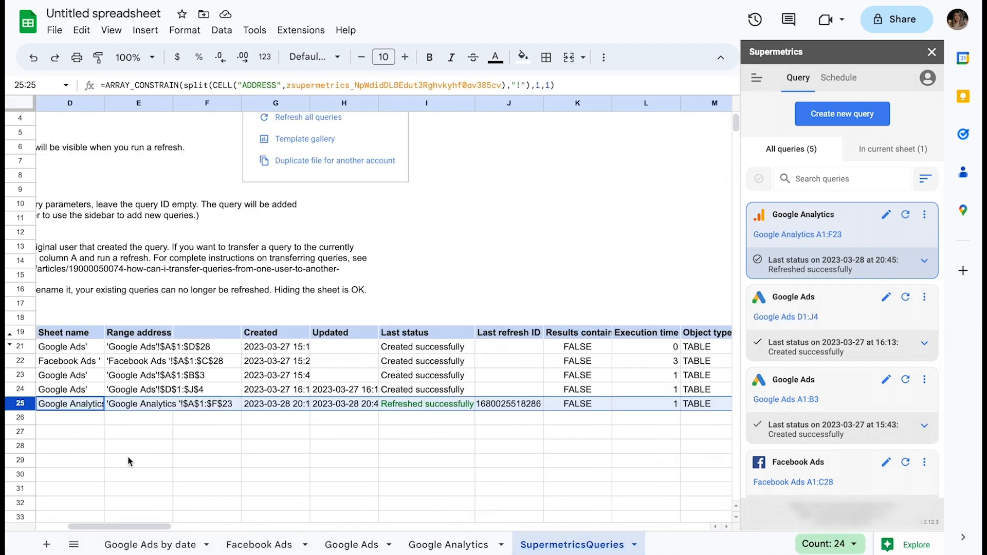
mouse_move(10, 409)
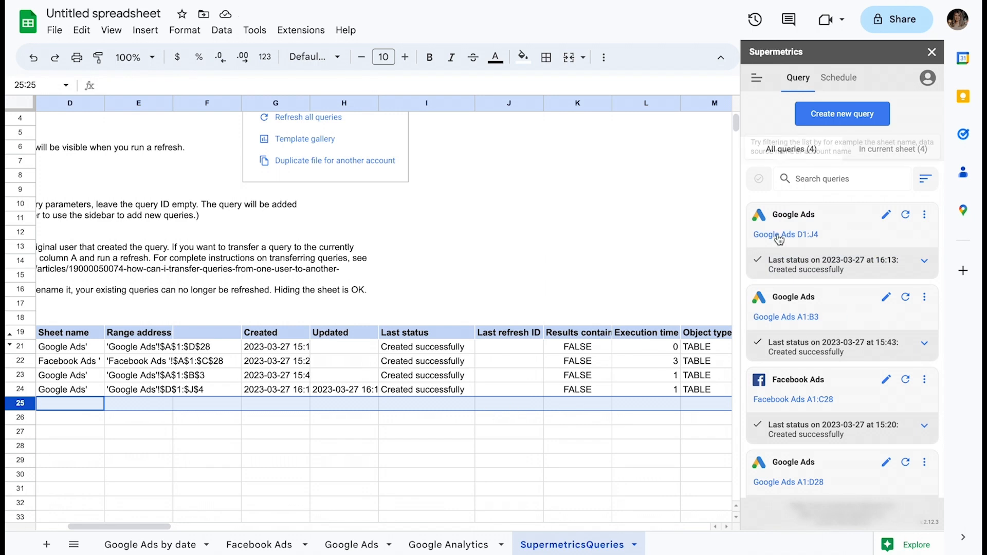
Confirm the Google Analytics sheet still holds its data, then switch to the Google Ads sheet.
click(449, 544)
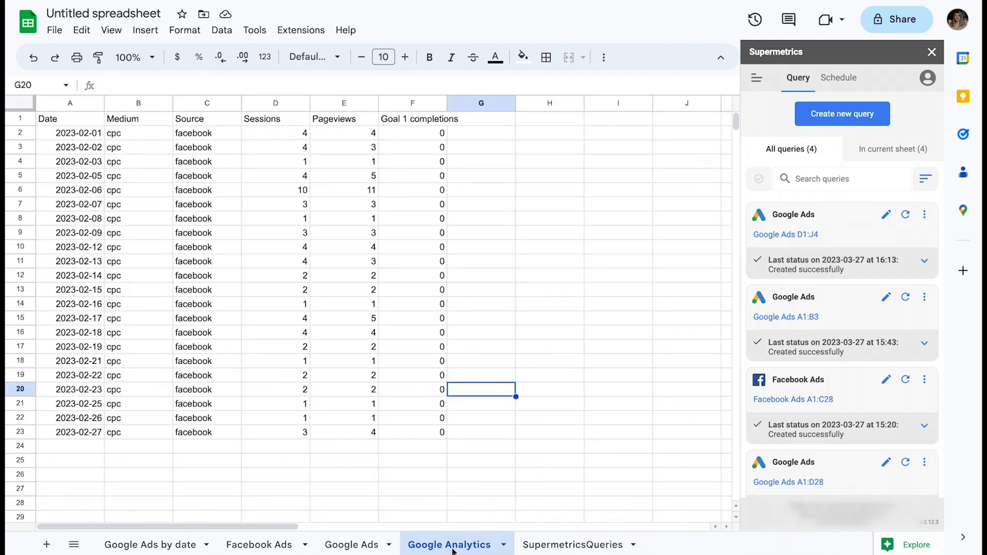
click(206, 418)
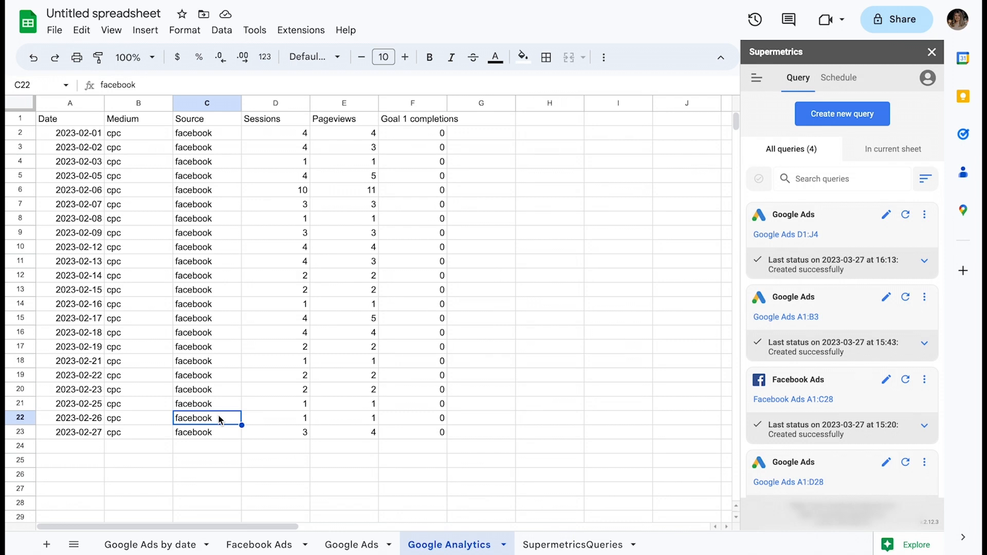
mouse_move(435, 407)
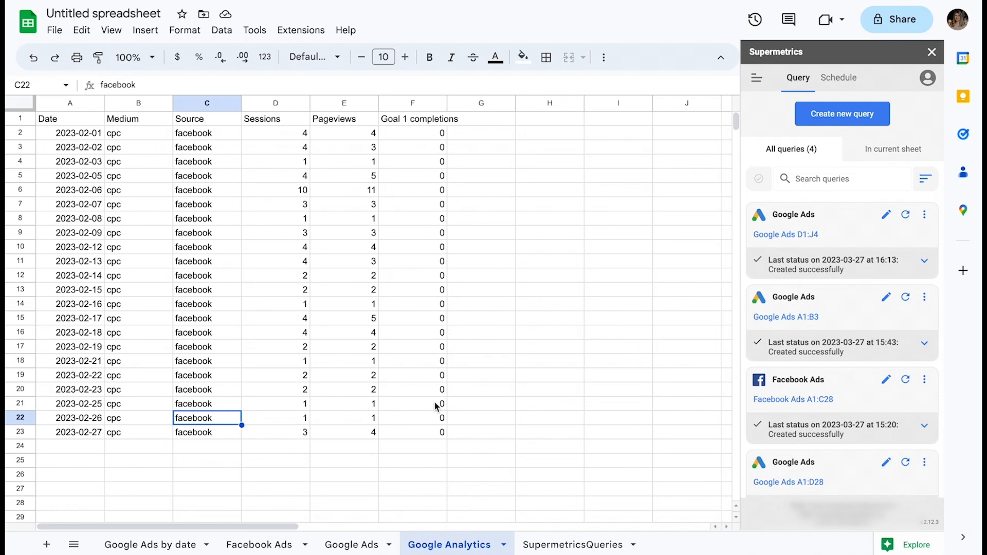
mouse_move(345, 546)
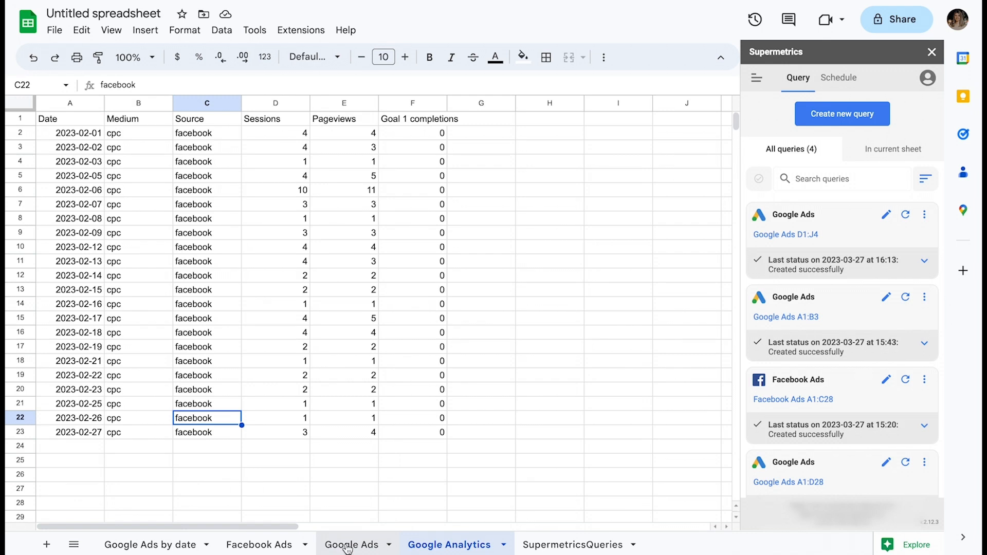
mouse_move(349, 545)
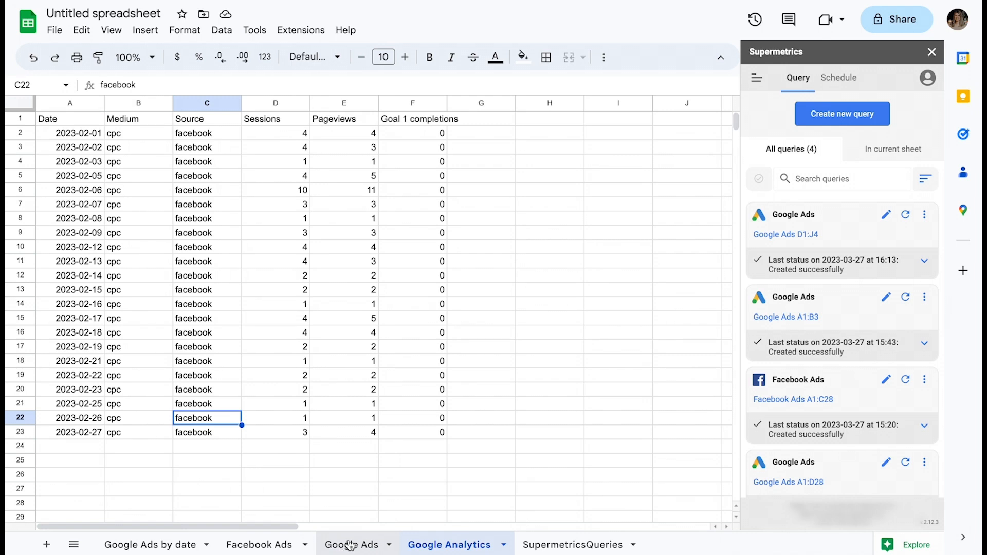
click(348, 544)
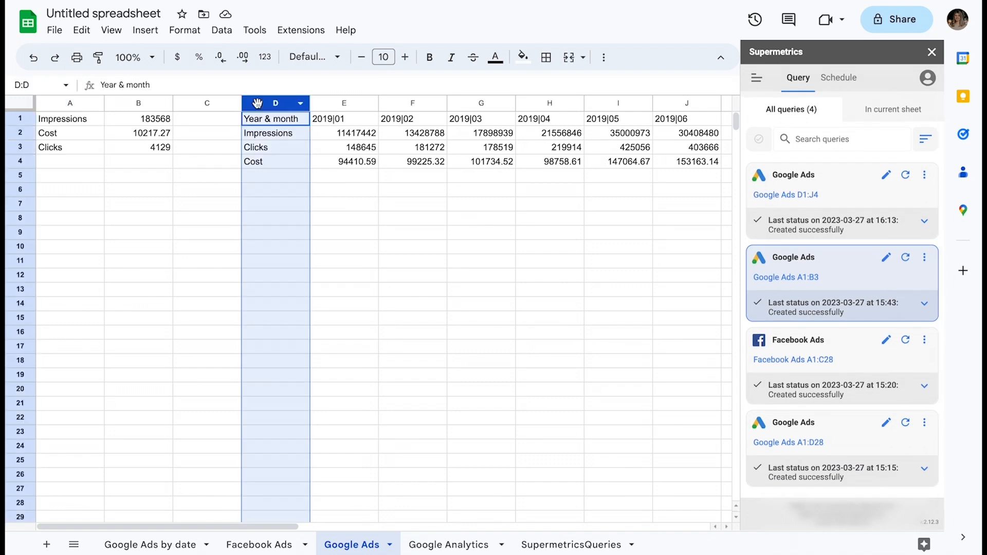
Select and clear all Google Ads output data, then show deletion options for the D1:J4 query.
click(14, 103)
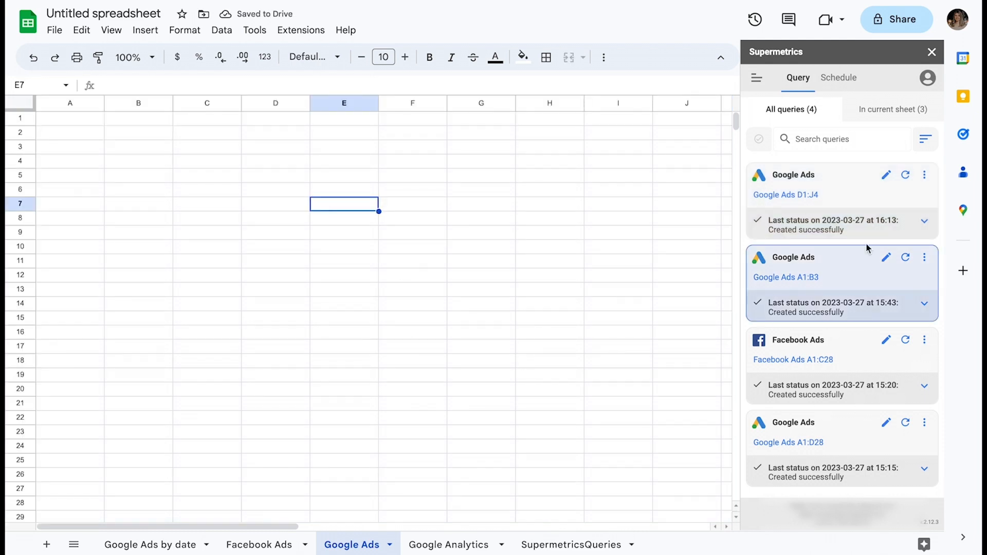
click(344, 161)
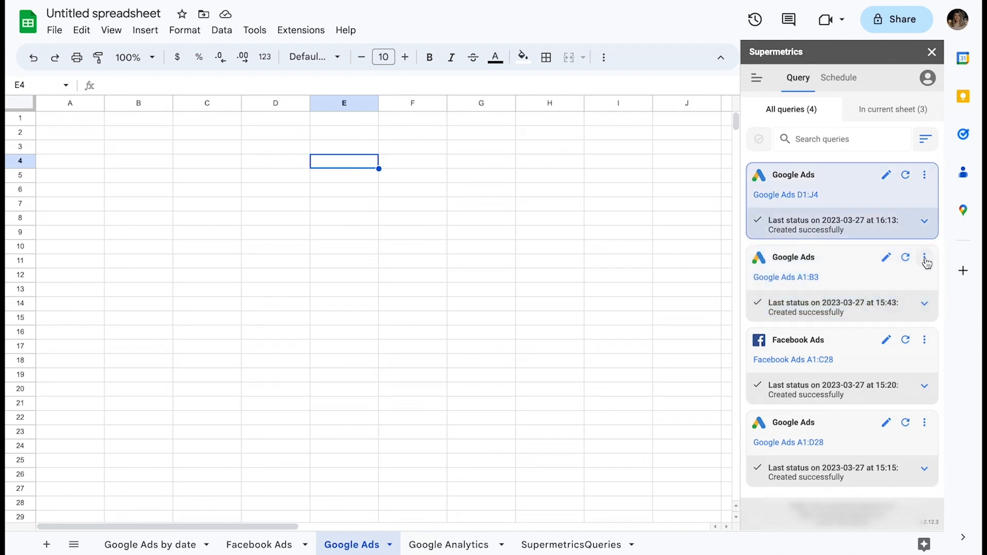
click(924, 175)
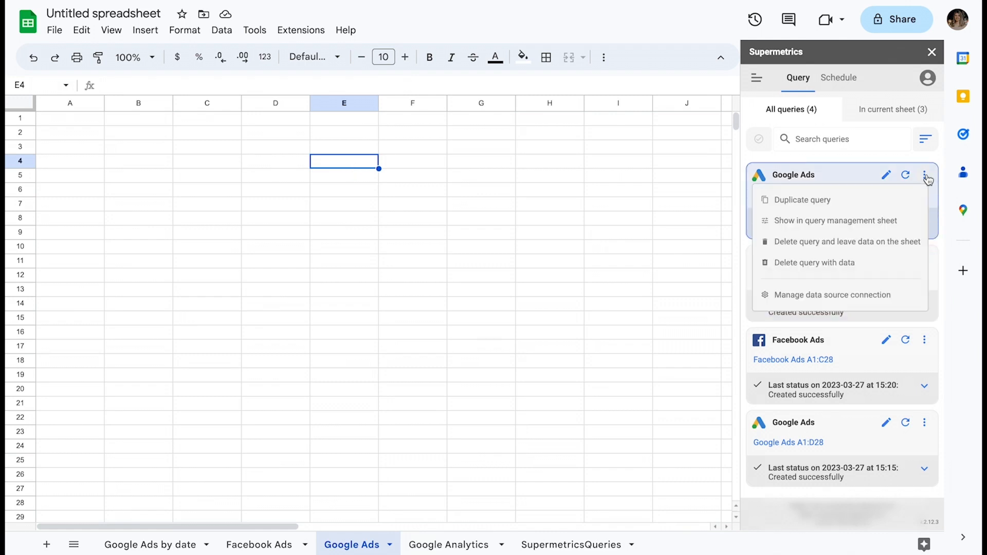
mouse_move(863, 256)
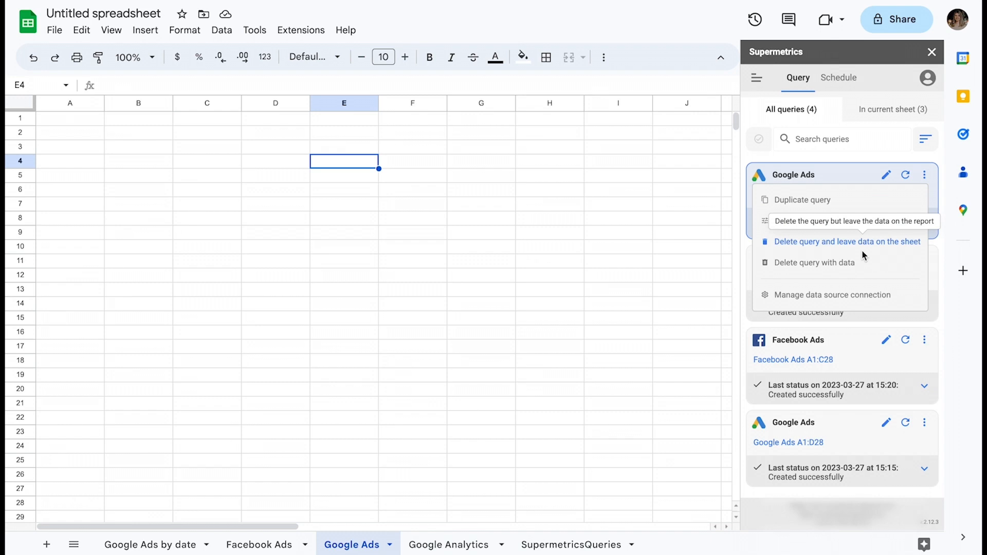